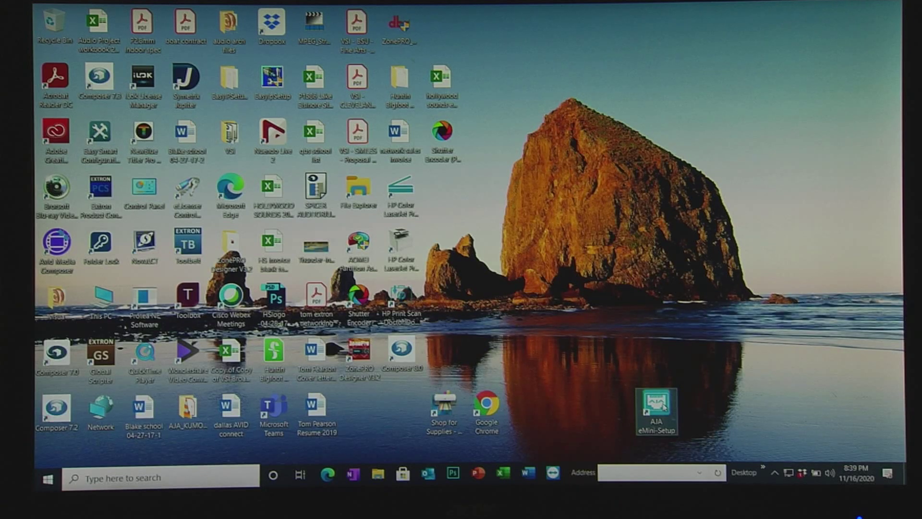
Launch AJA eMini-Setup so it connects to the HELO and shows its DHCP address 10.0.0.213
double_click(655, 410)
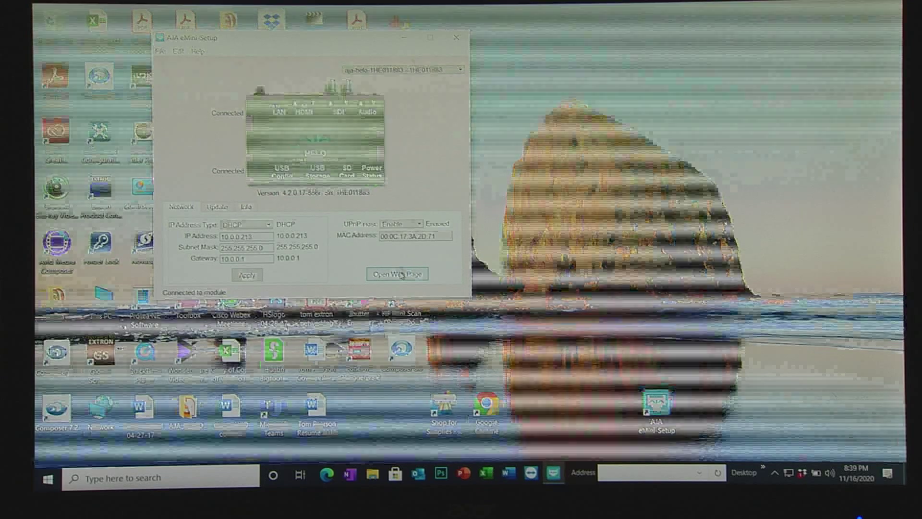
Load the HELO web interface at 10.0.0.213 in the browser via Open Web Page
left_click(397, 274)
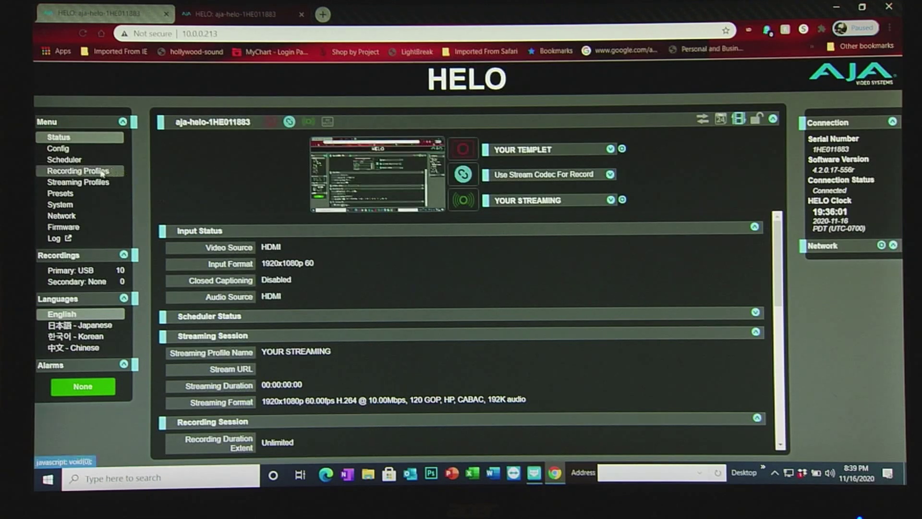
Review the YOUR TEMPLET recording profile settings, then bring up YouTube in a new tab
left_click(80, 171)
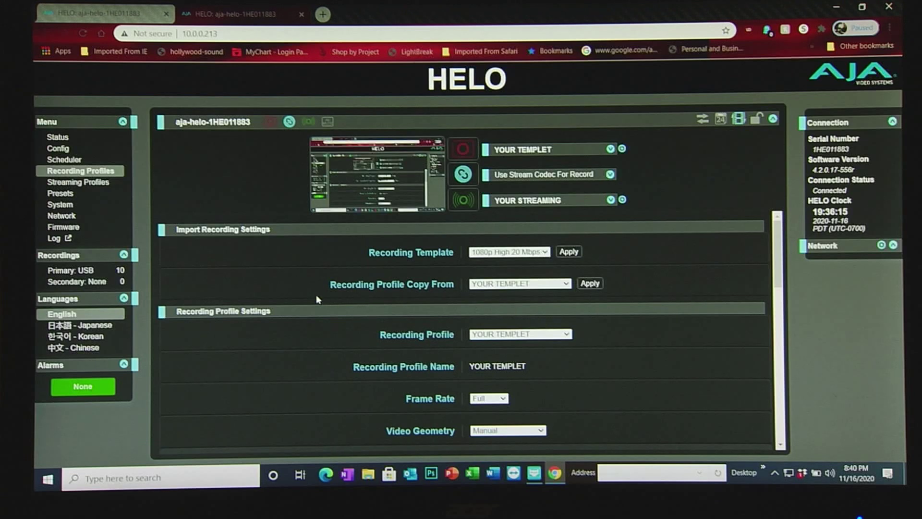
left_click(76, 182)
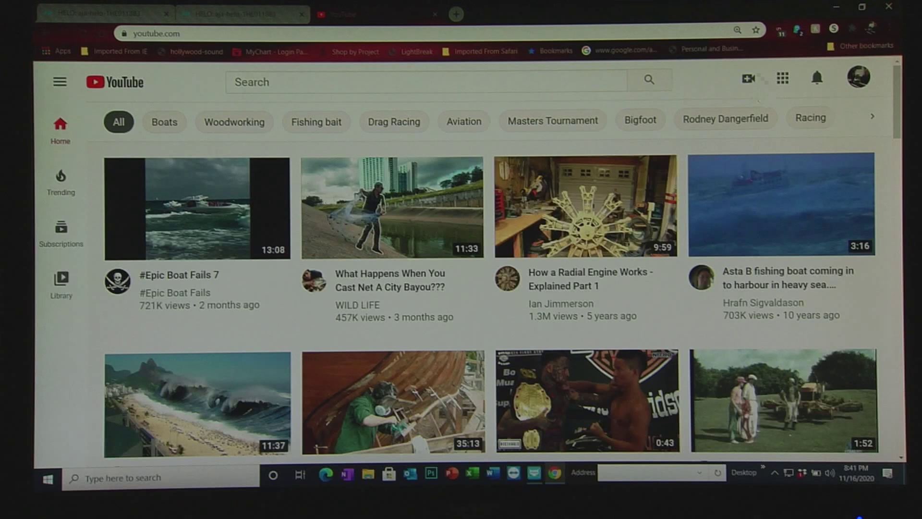
mouse_move(747, 78)
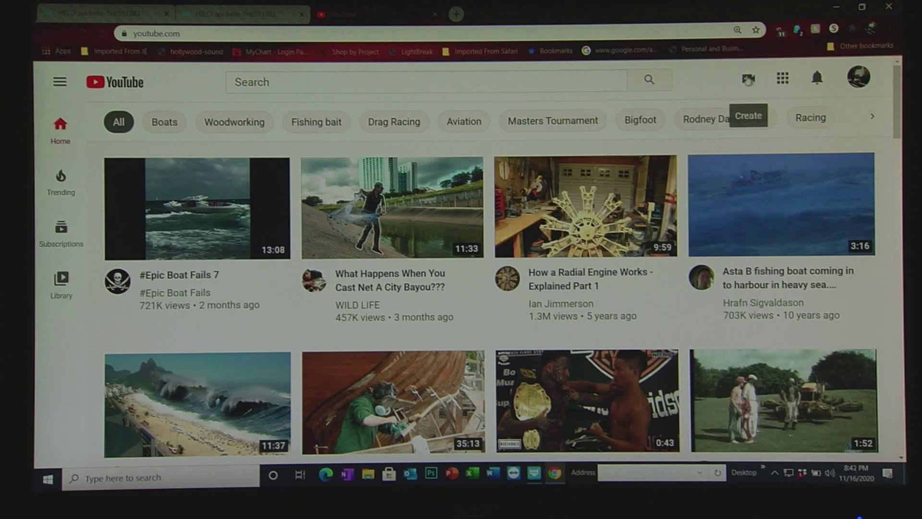
Start a YouTube Studio live stream setup and copy its stream URL for the HELO encoder
left_click(748, 78)
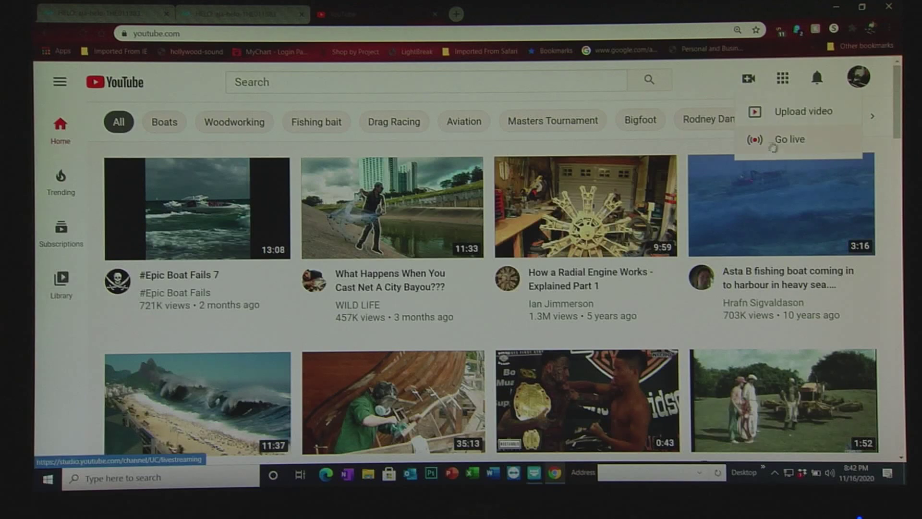
left_click(790, 139)
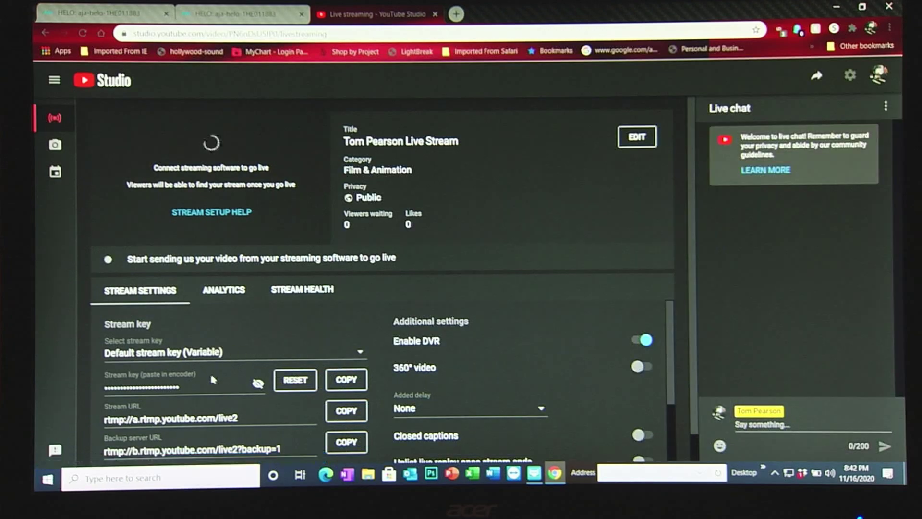
scroll("down", 3)
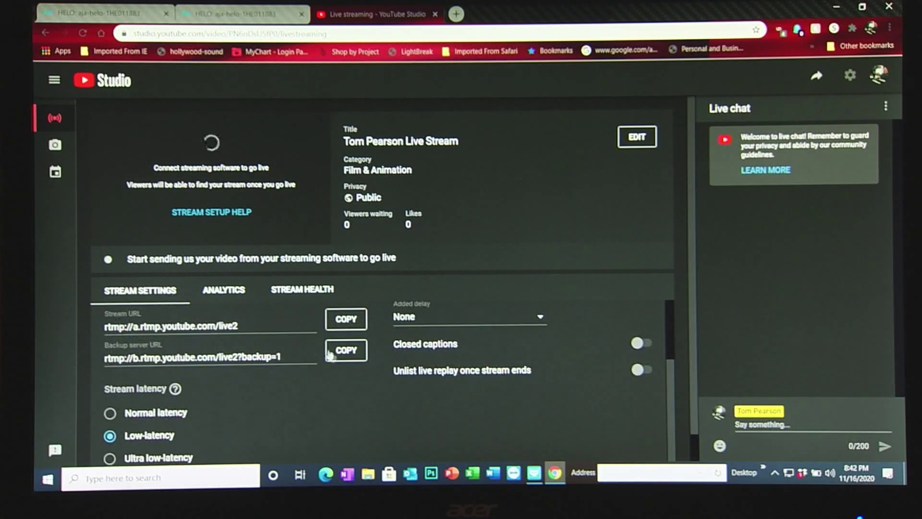
left_click(345, 350)
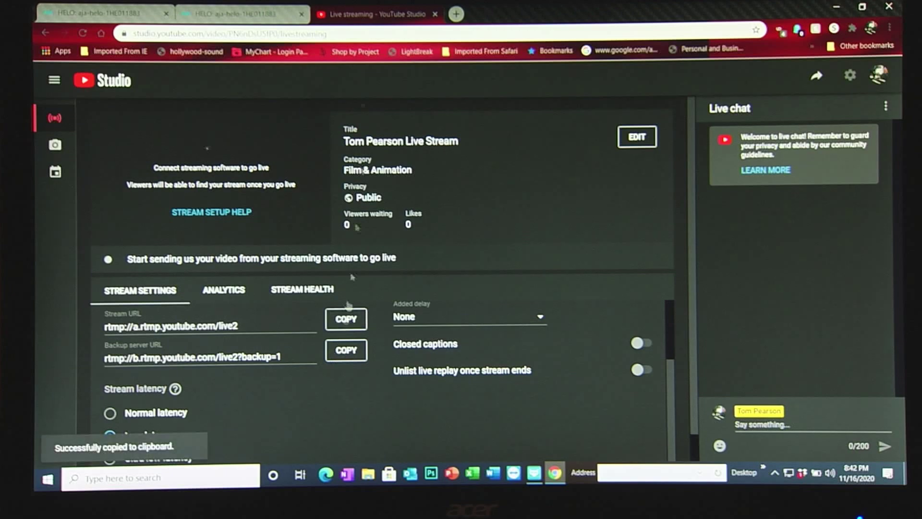
left_click(235, 13)
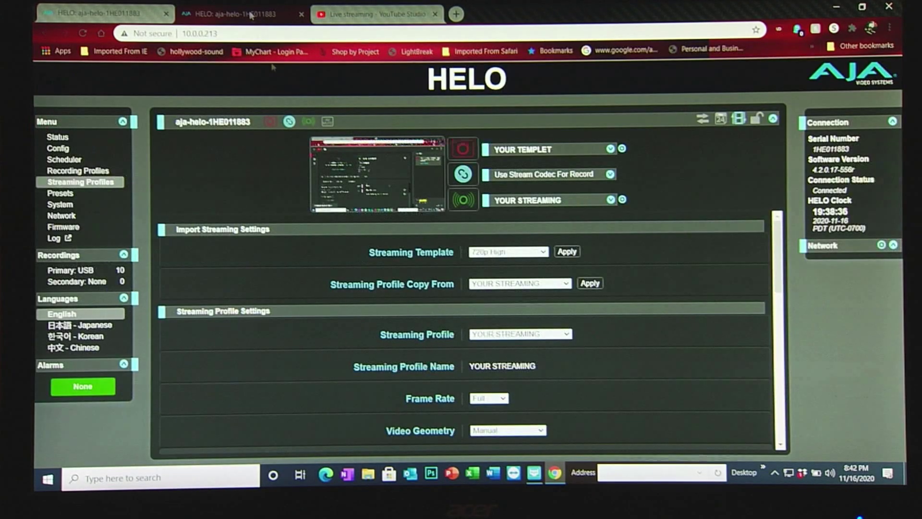
Reach the RTMP Server URL field in Streaming Profiles, then return to YouTube Studio's stream key
scroll("down", 3)
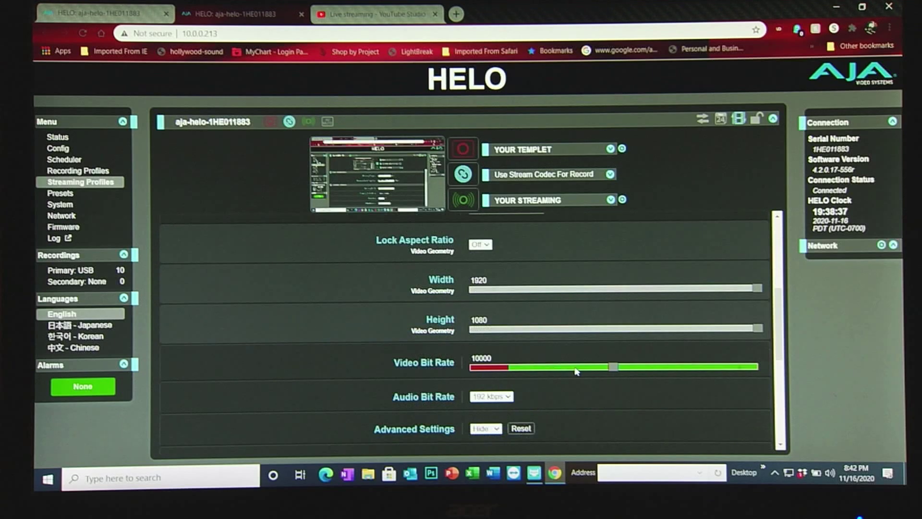
scroll("down", 3)
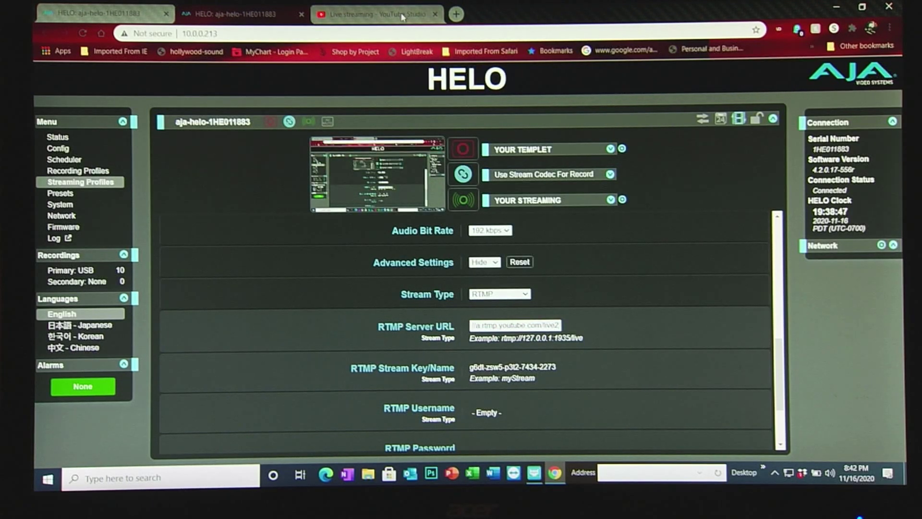
left_click(377, 13)
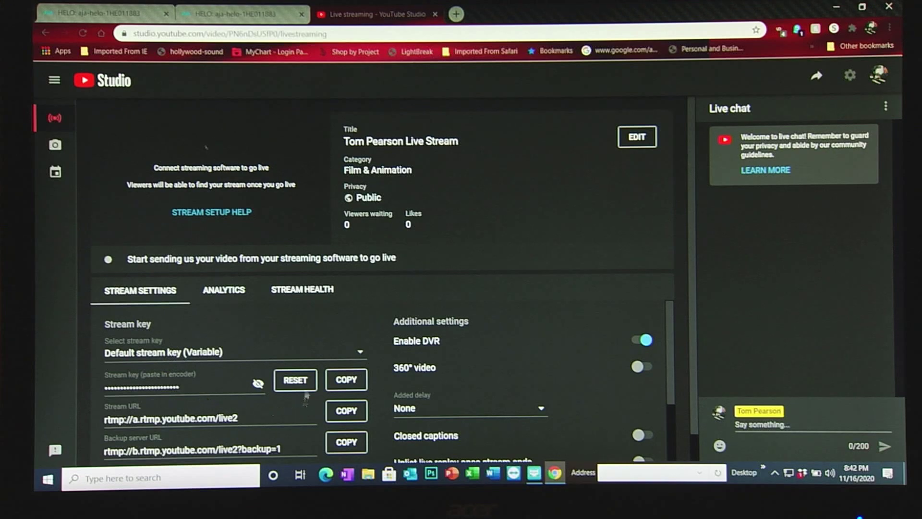
Consult the stream key controls in YouTube Studio for the HELO streaming profile
left_click(346, 379)
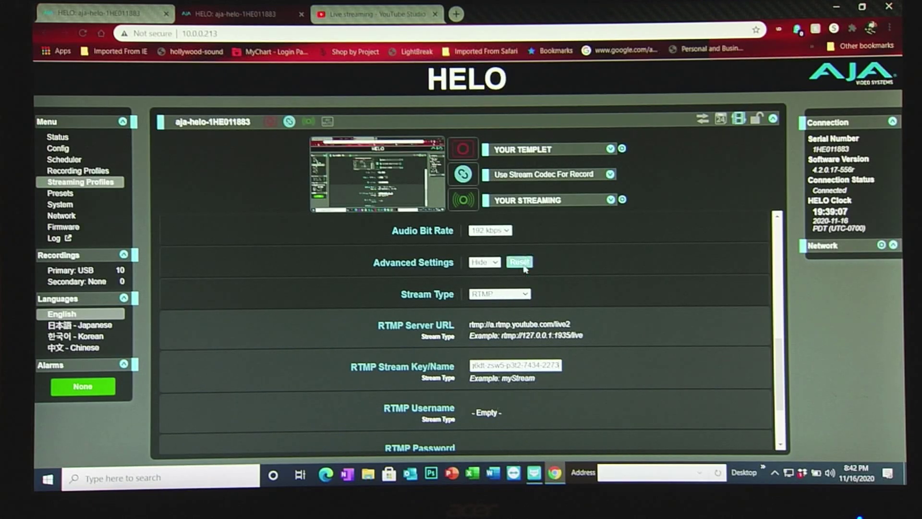
mouse_move(570, 365)
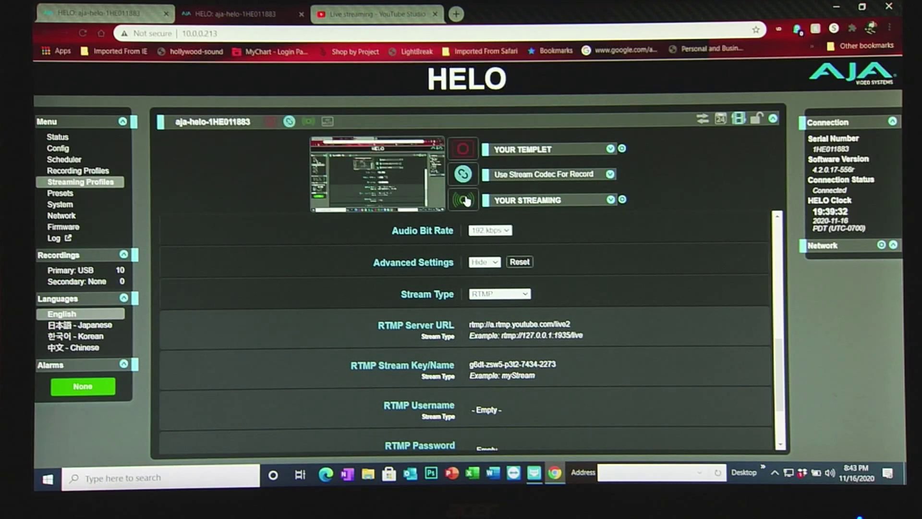
With the YouTube live2 URL and stream key set, start the live stream from the HELO
left_click(462, 200)
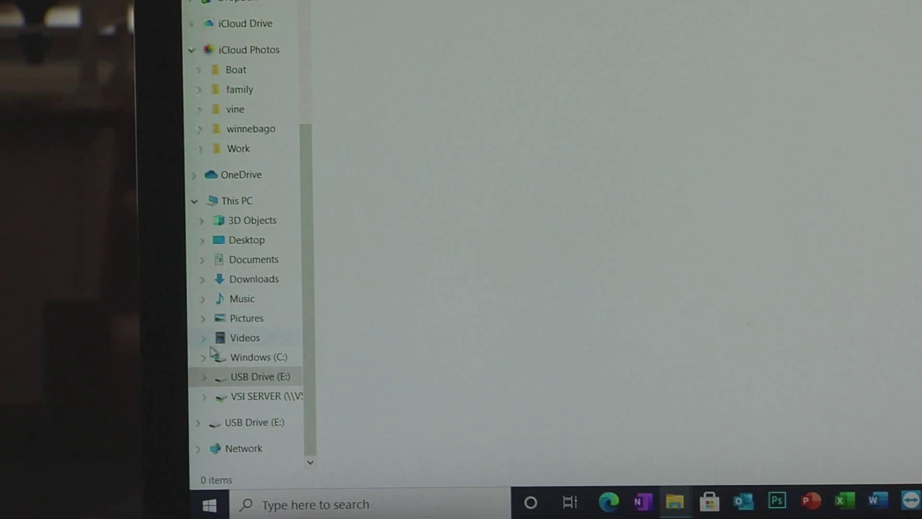
Format USB Drive (E:) as exFAT and confirm the data-erase warning
left_click(261, 376)
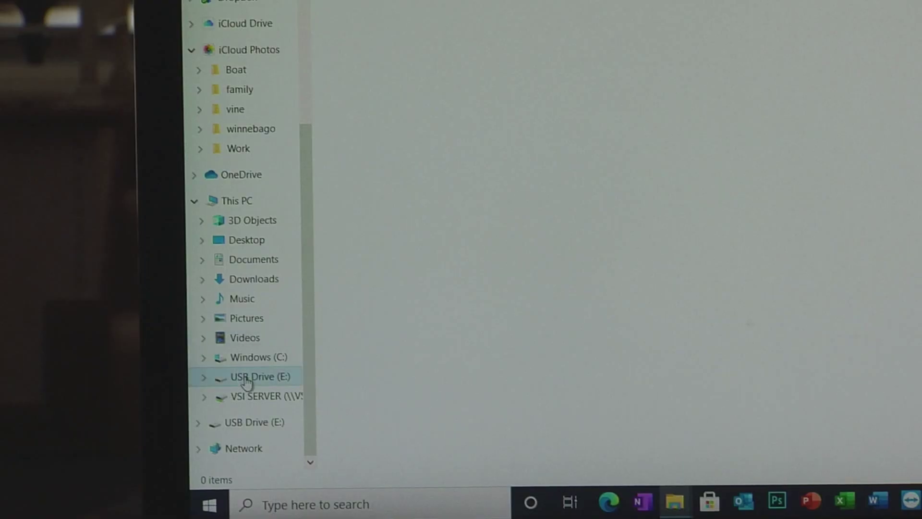
right_click(260, 376)
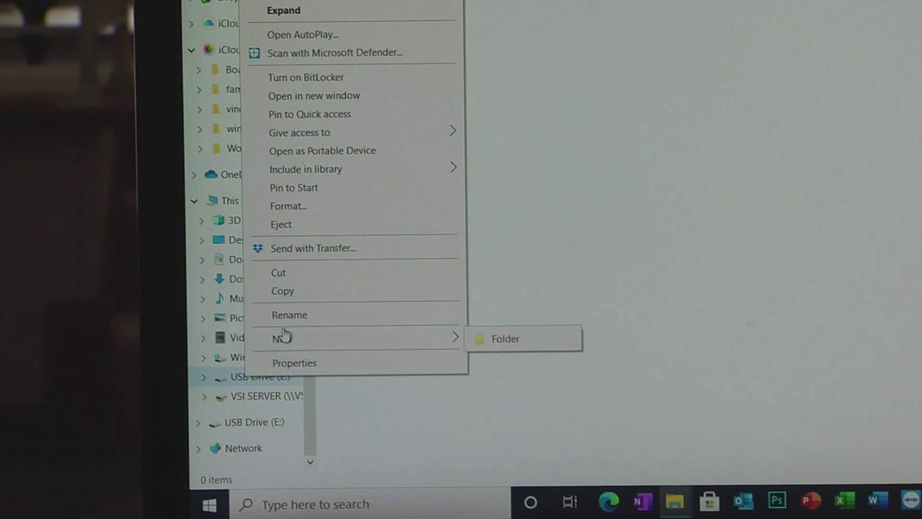
mouse_move(291, 207)
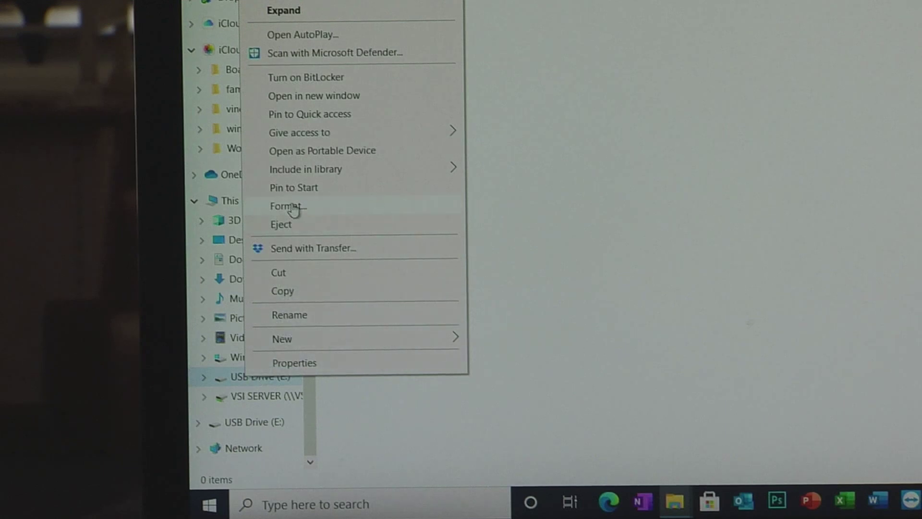
left_click(287, 206)
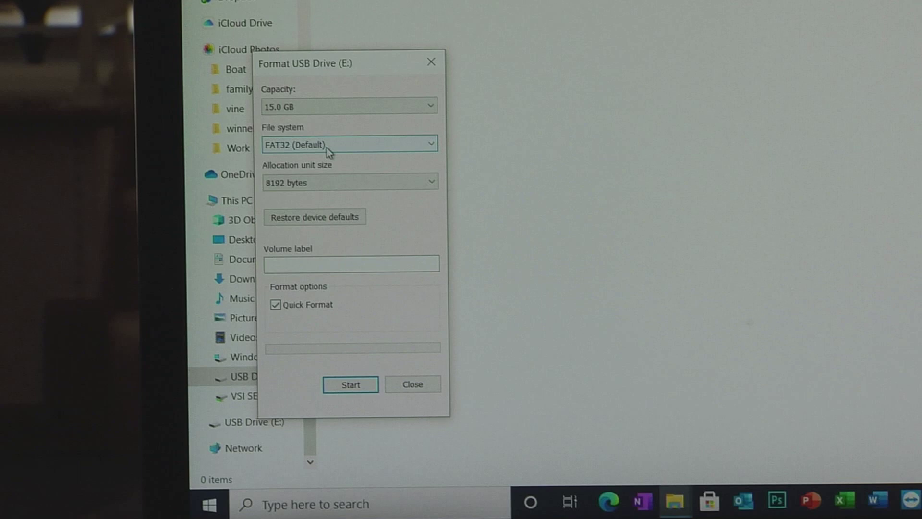
left_click(349, 145)
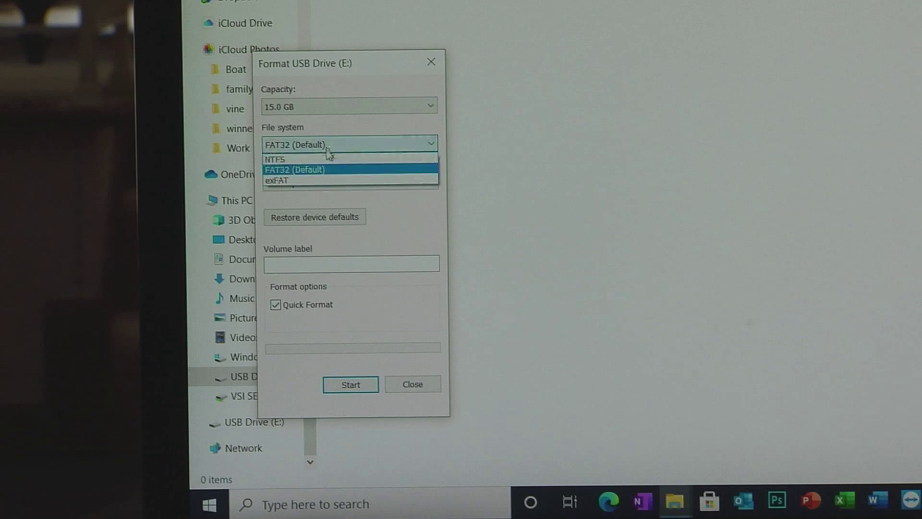
left_click(277, 179)
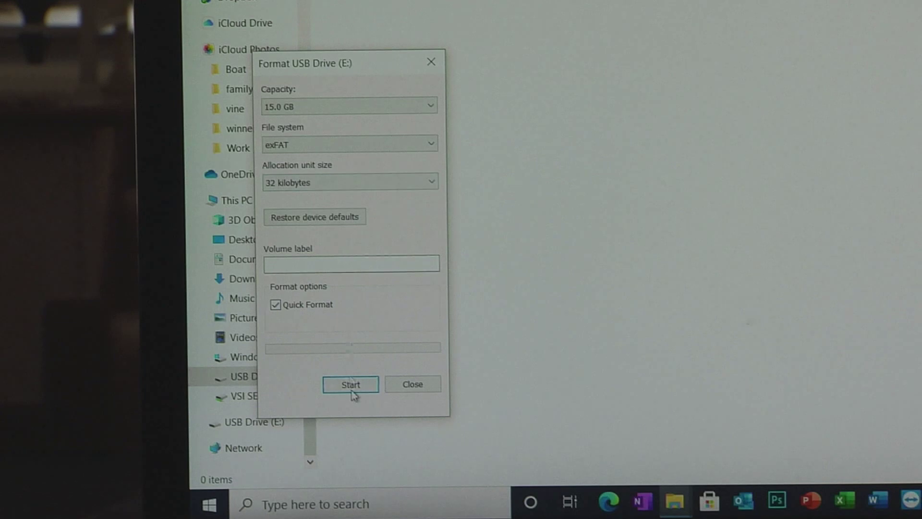
left_click(350, 385)
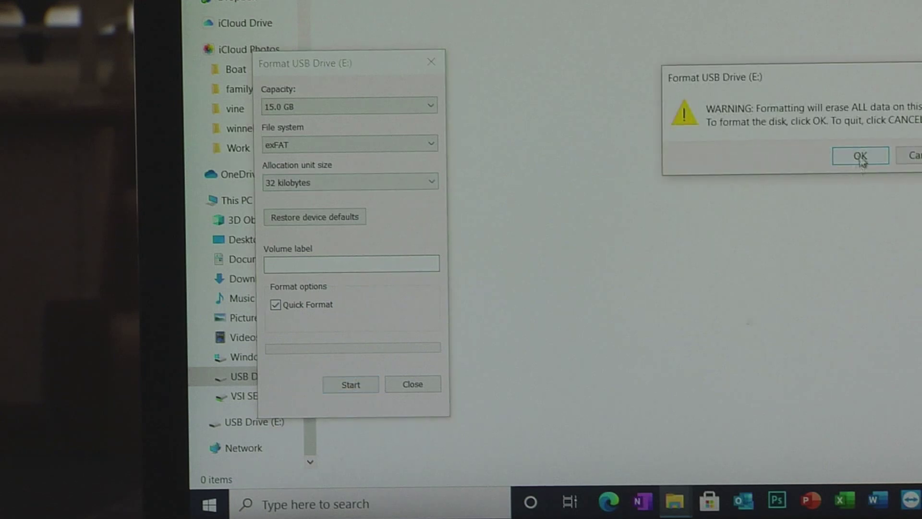
left_click(859, 156)
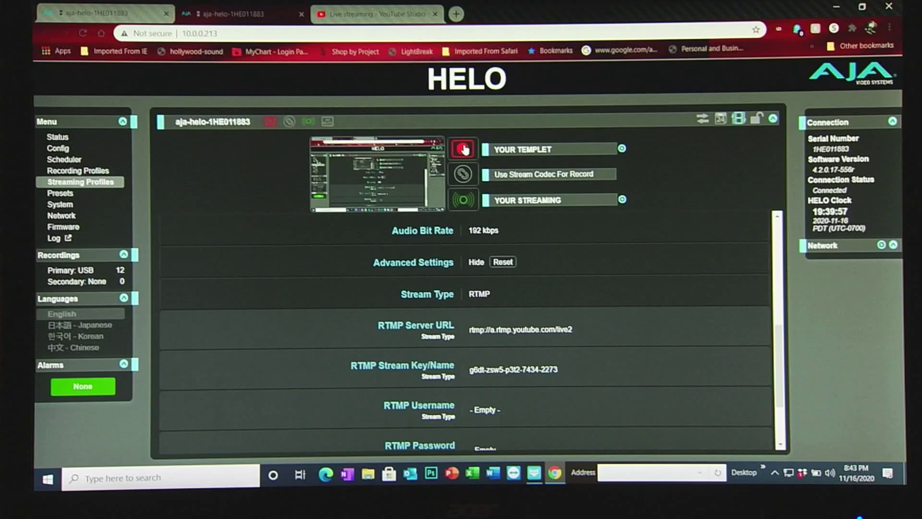
Stop the HELO's recording to the USB drive
left_click(463, 148)
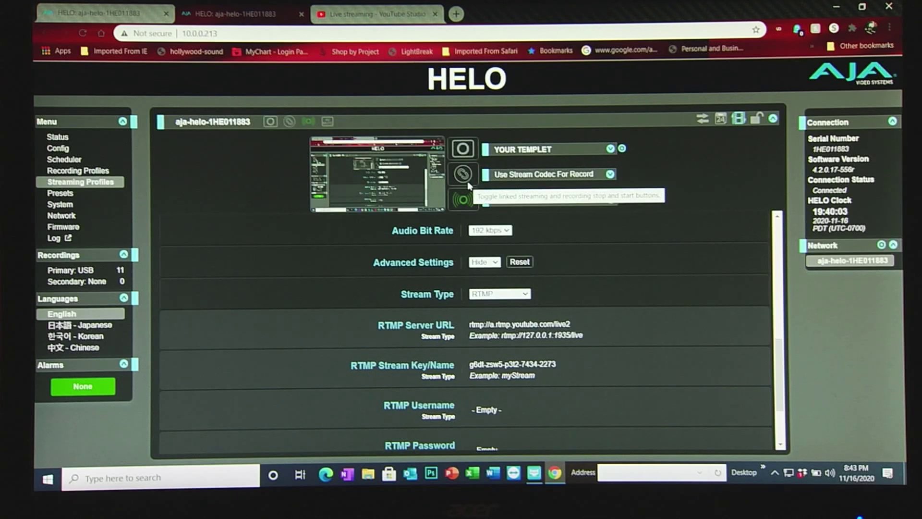
Link the HELO's record and stream buttons so they start and stop together
left_click(463, 174)
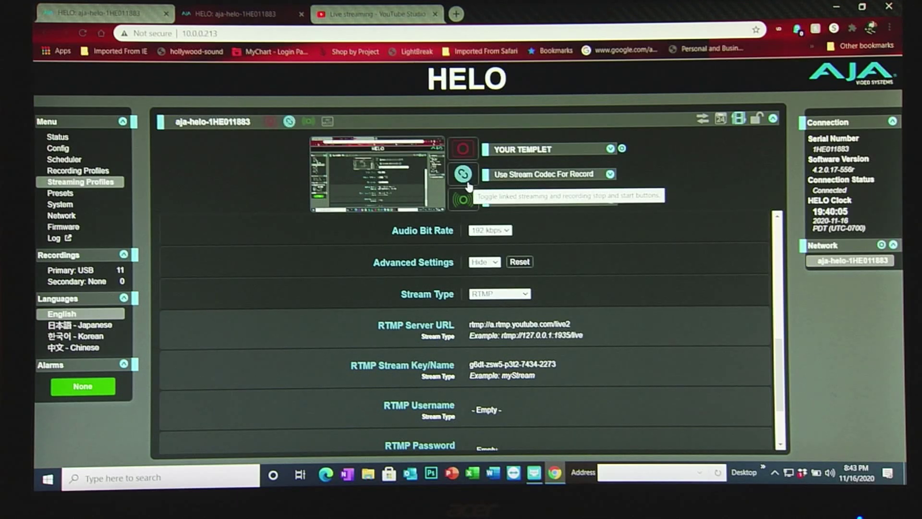